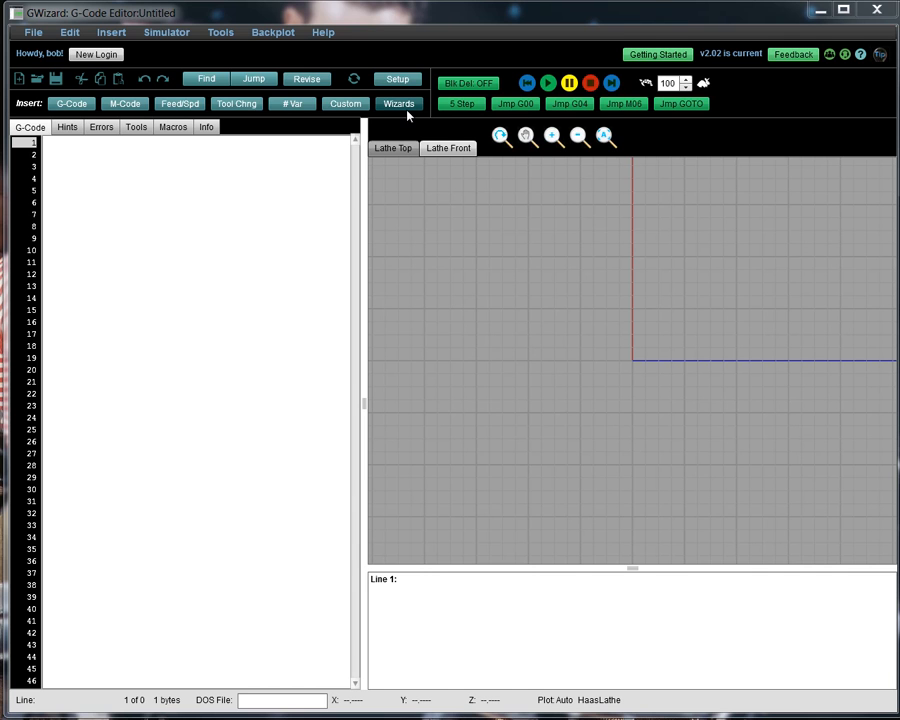
Step: Launch the Conversational CNC Turning Wizards from the Insert toolbar
{"action": "left_click", "coordinate": [399, 103]}
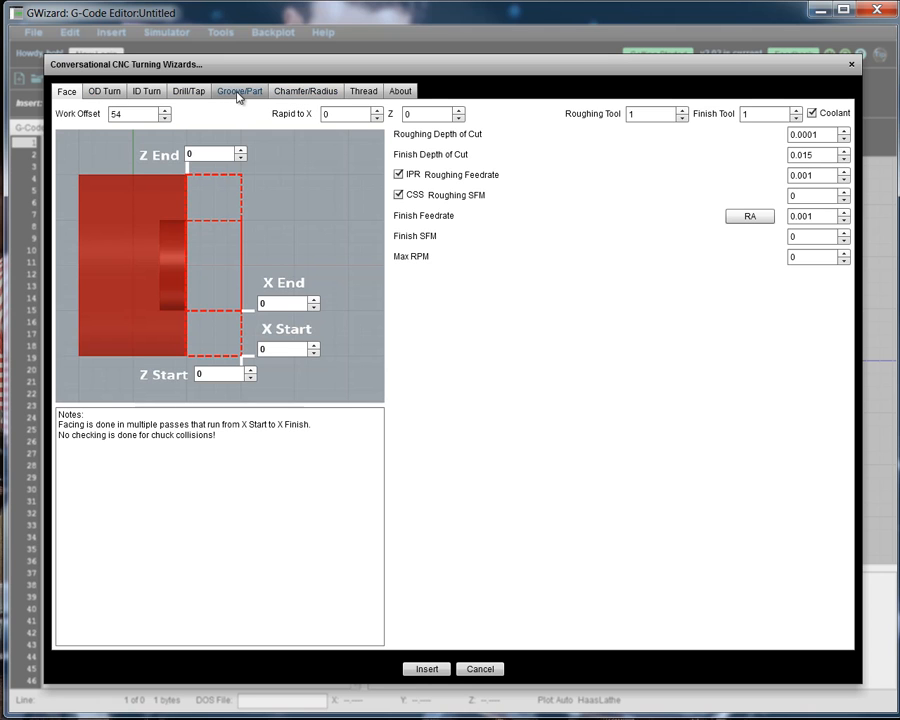
Step: Switch to the Groove/Part wizard showing the groove profile and cutting parameters
{"action": "left_click", "coordinate": [238, 91]}
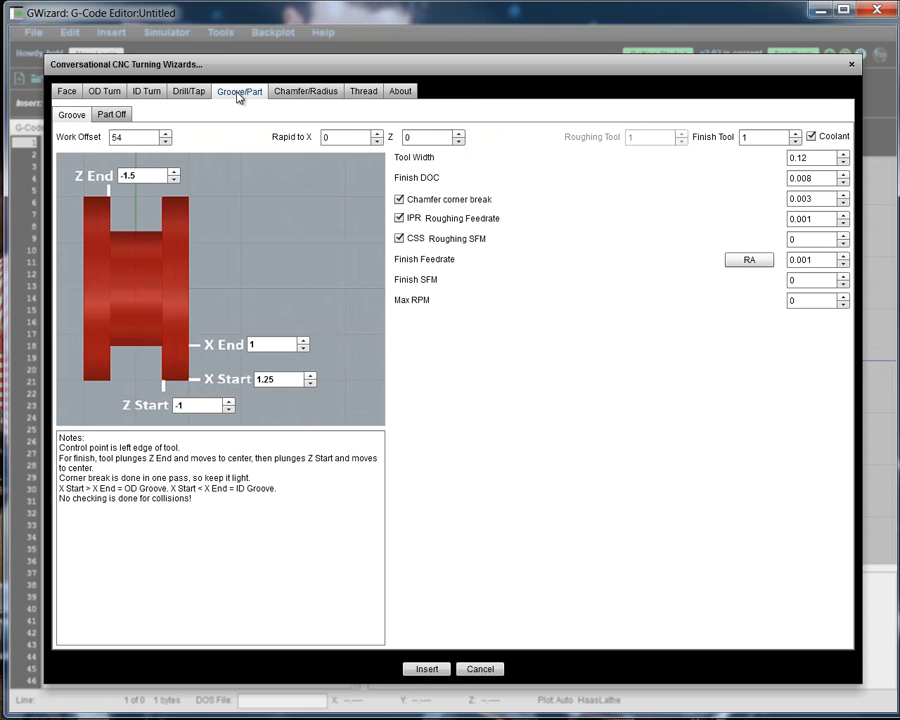
{"action": "mouse_move", "coordinate": [291, 150]}
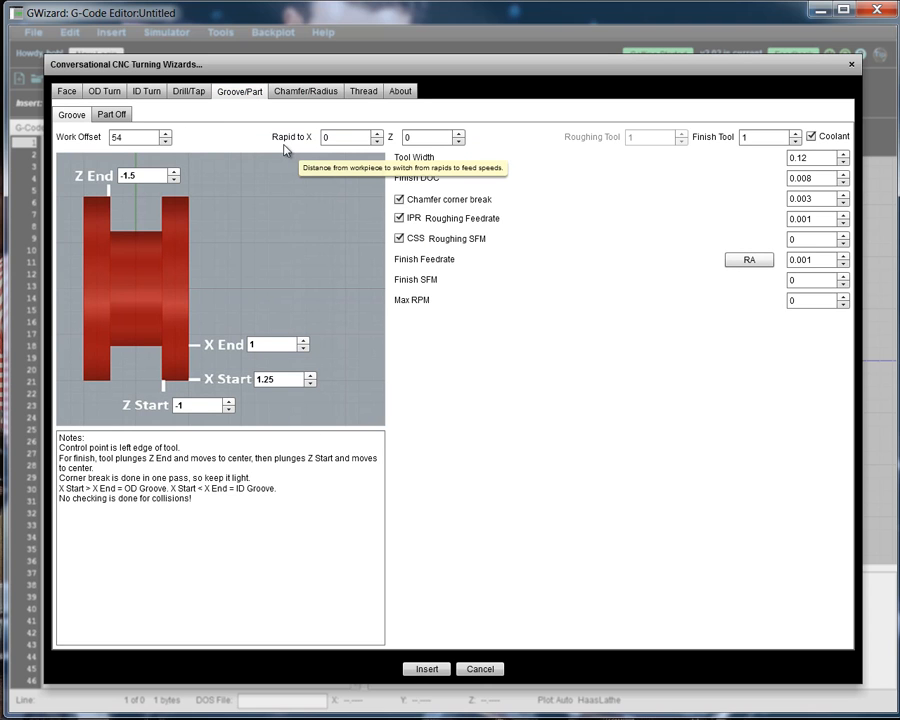
{"action": "mouse_move", "coordinate": [600, 474]}
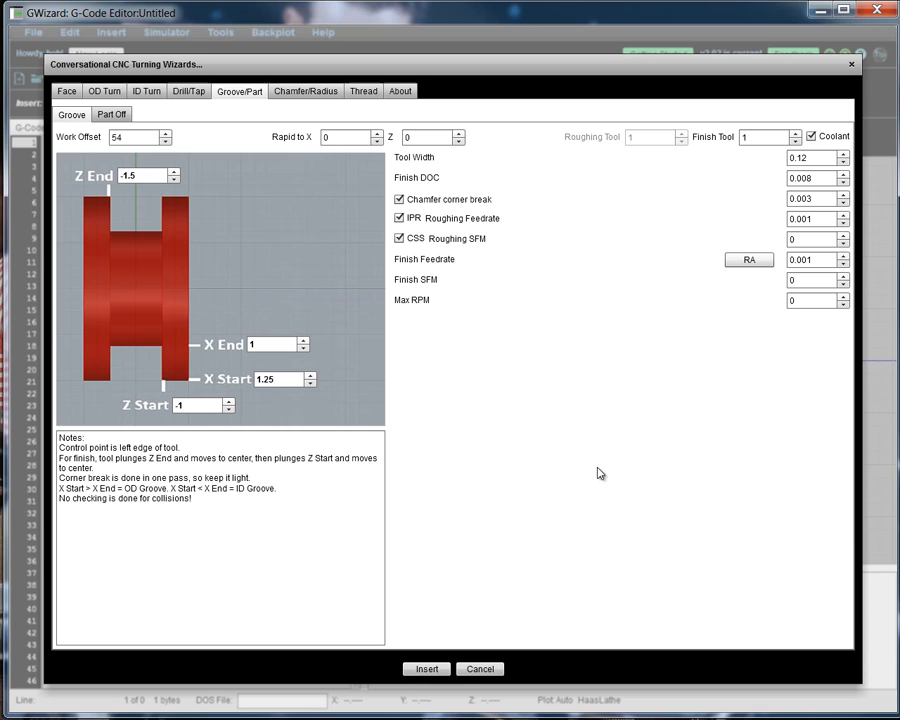
{"action": "mouse_move", "coordinate": [143, 131]}
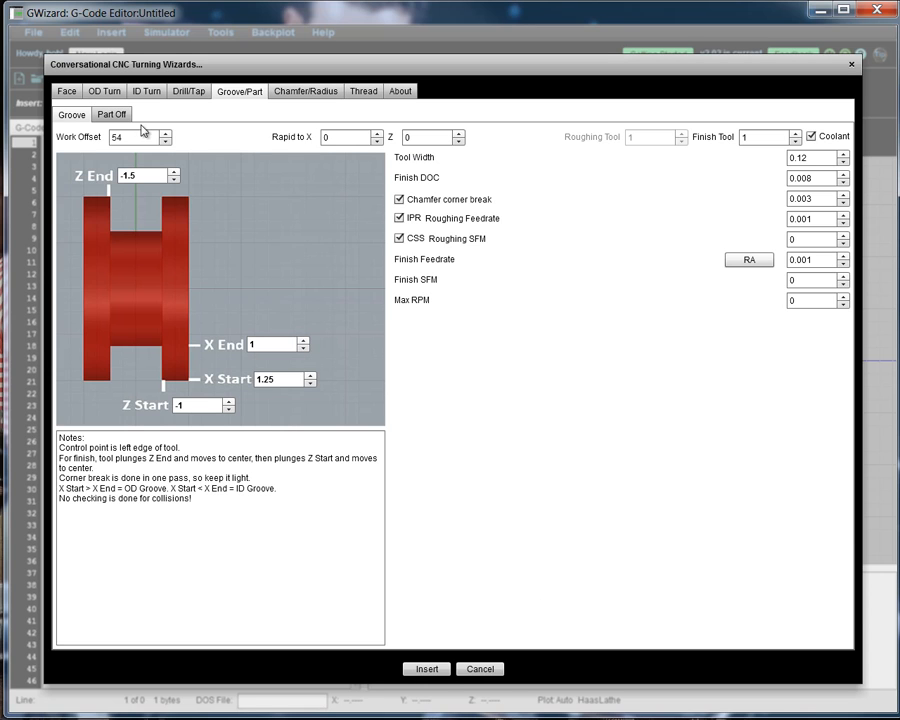
{"action": "mouse_move", "coordinate": [345, 358]}
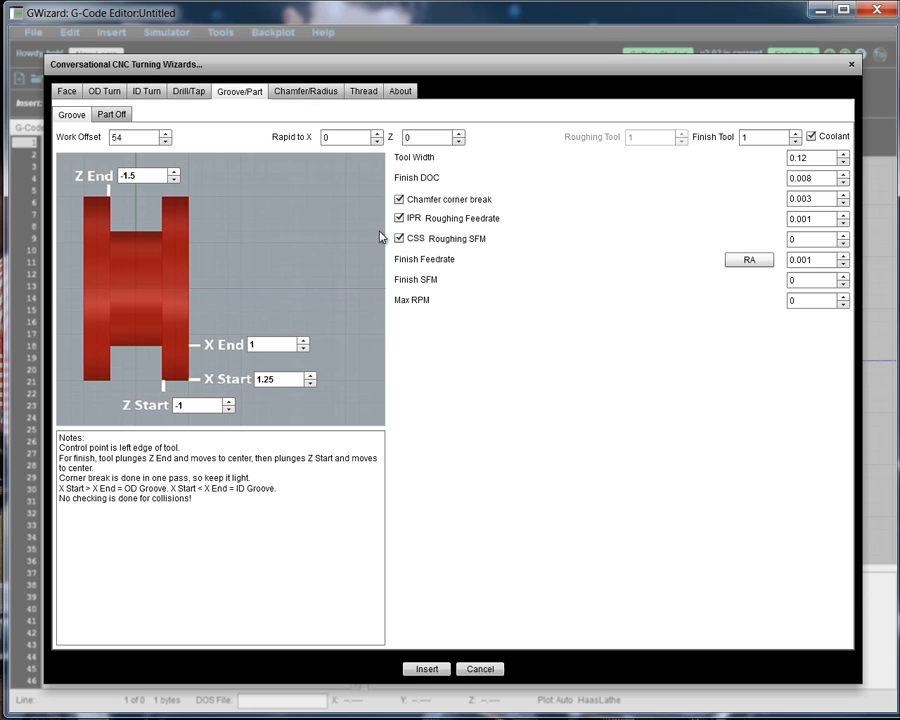
{"action": "mouse_move", "coordinate": [295, 162]}
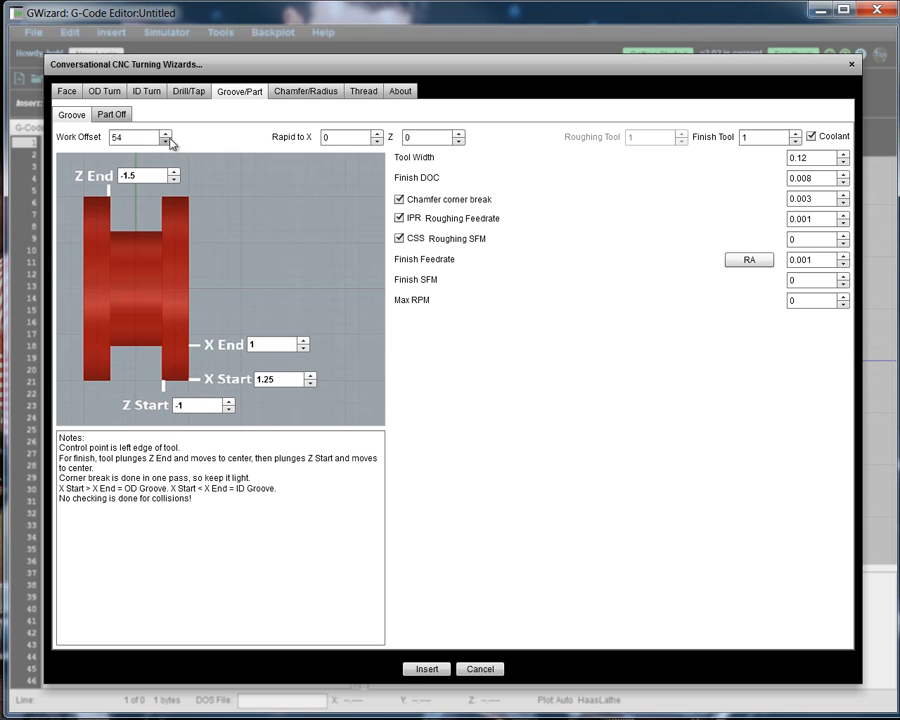
{"action": "mouse_move", "coordinate": [432, 137]}
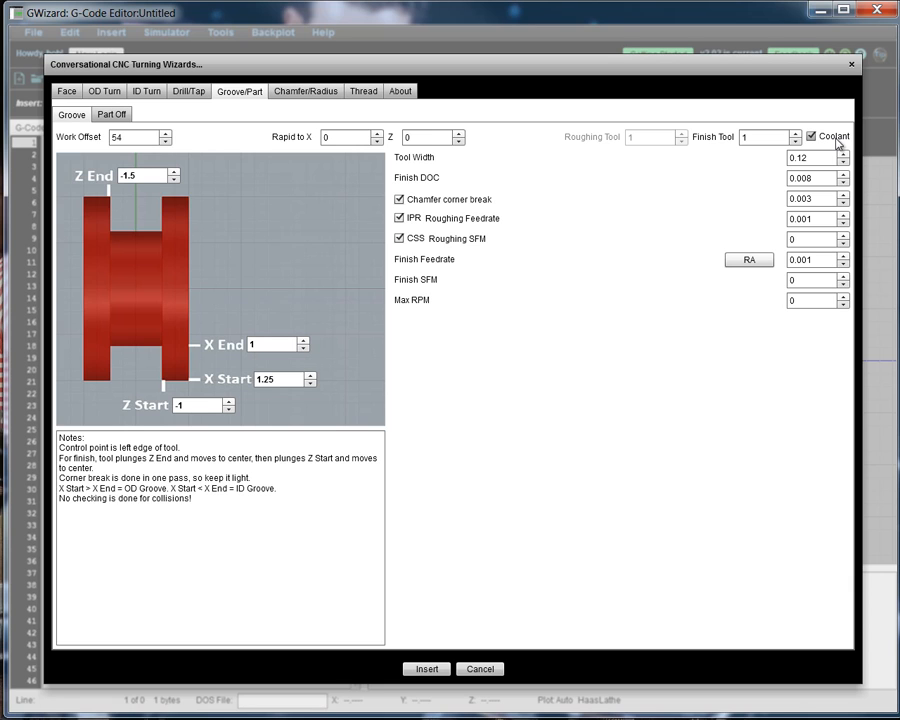
{"action": "mouse_move", "coordinate": [197, 182]}
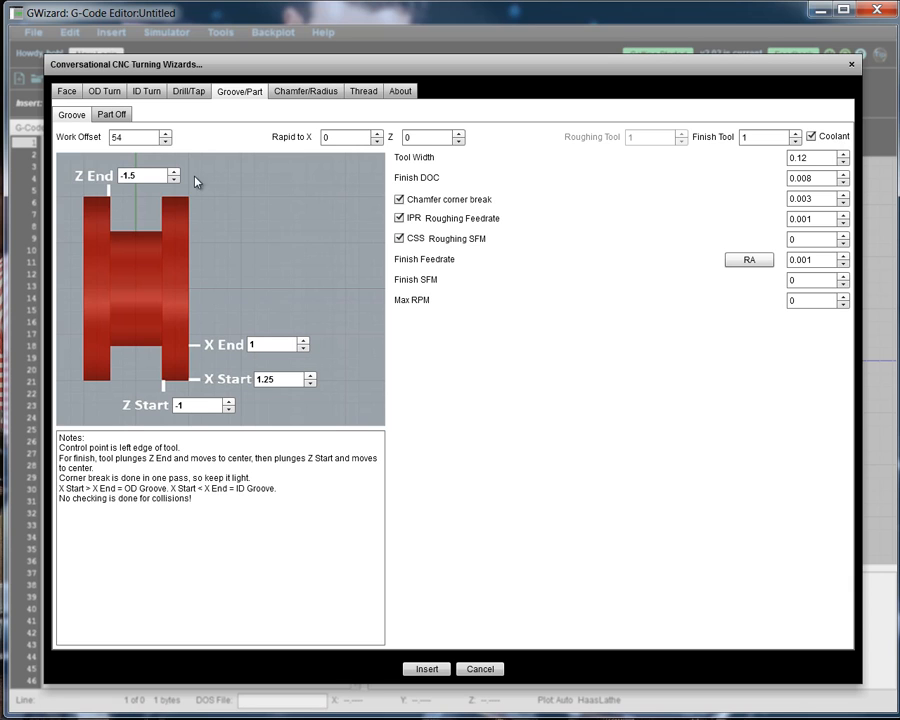
{"action": "mouse_move", "coordinate": [325, 310]}
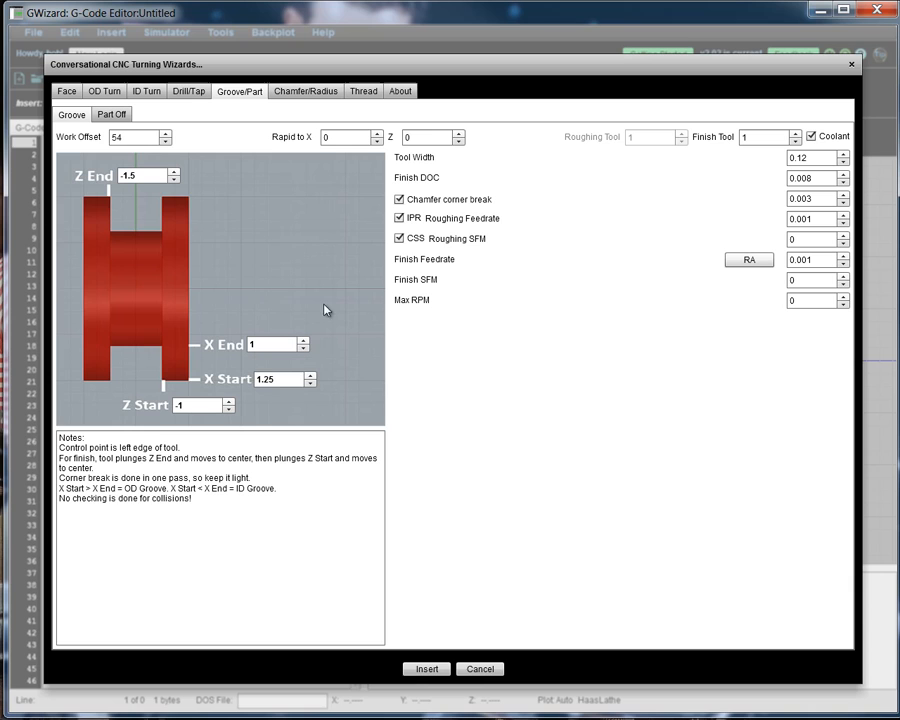
{"action": "mouse_move", "coordinate": [192, 386]}
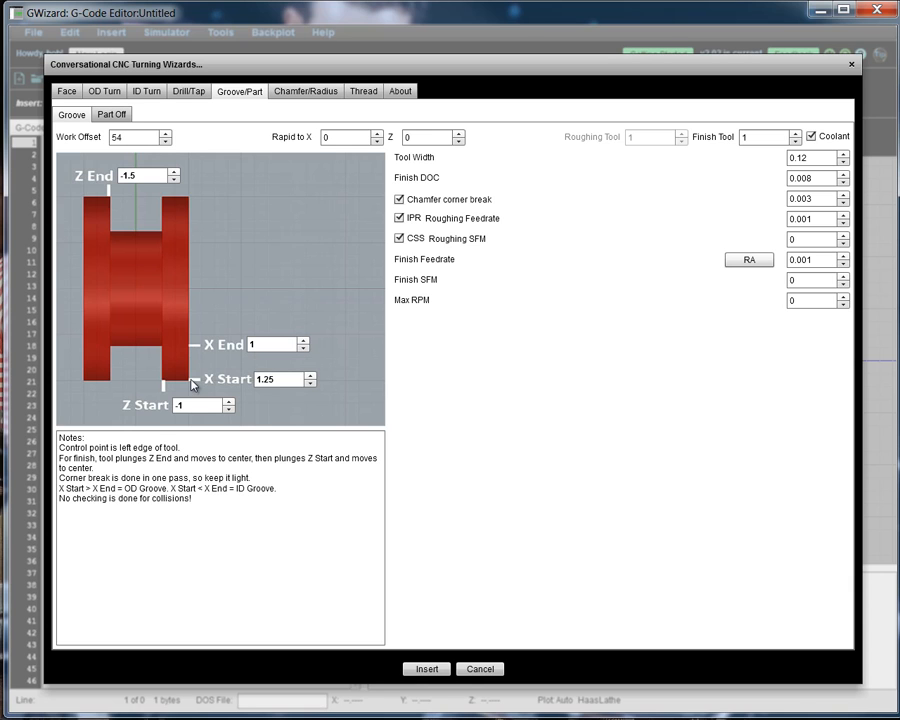
{"action": "mouse_move", "coordinate": [193, 351]}
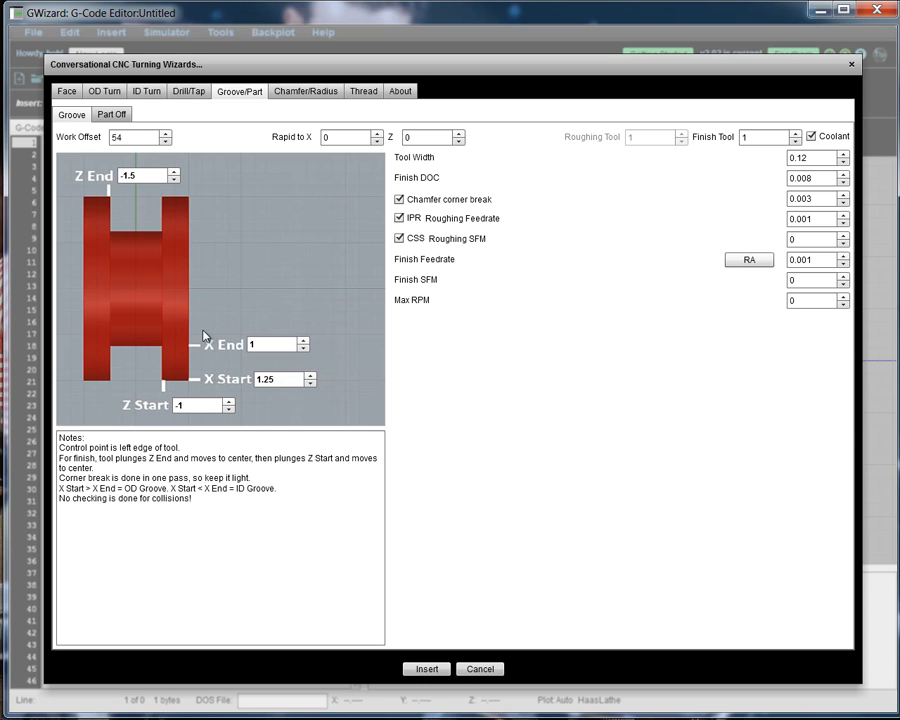
{"action": "mouse_move", "coordinate": [151, 377]}
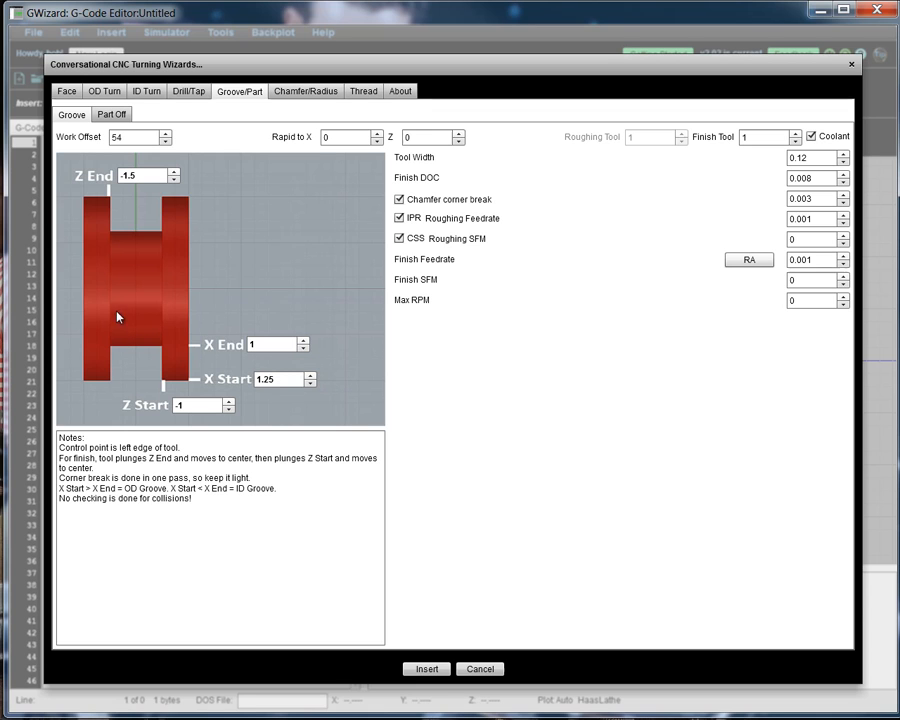
{"action": "mouse_move", "coordinate": [228, 335]}
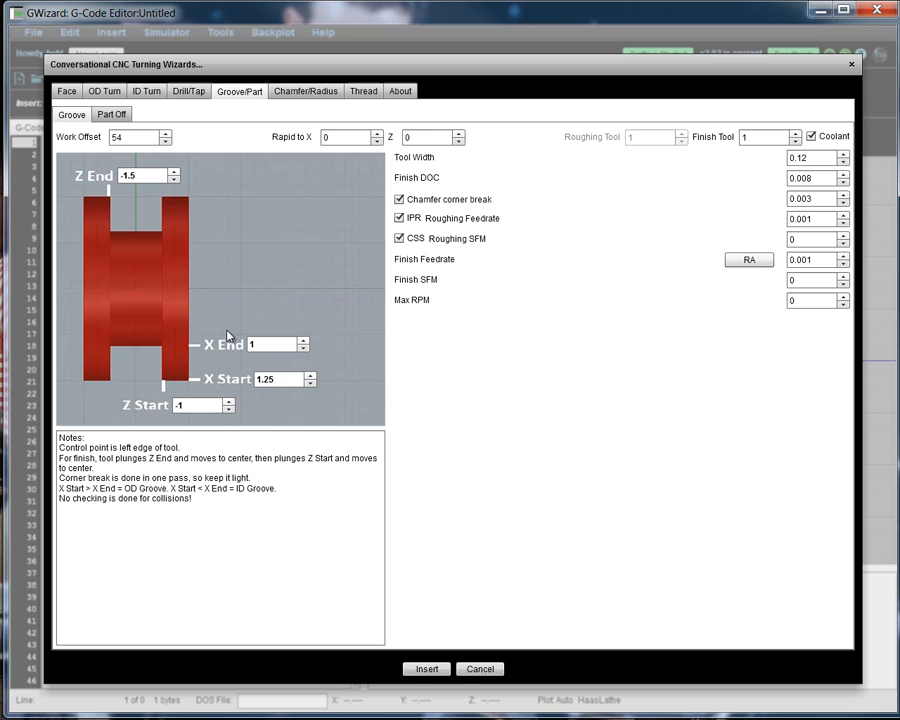
{"action": "left_click", "coordinate": [275, 344]}
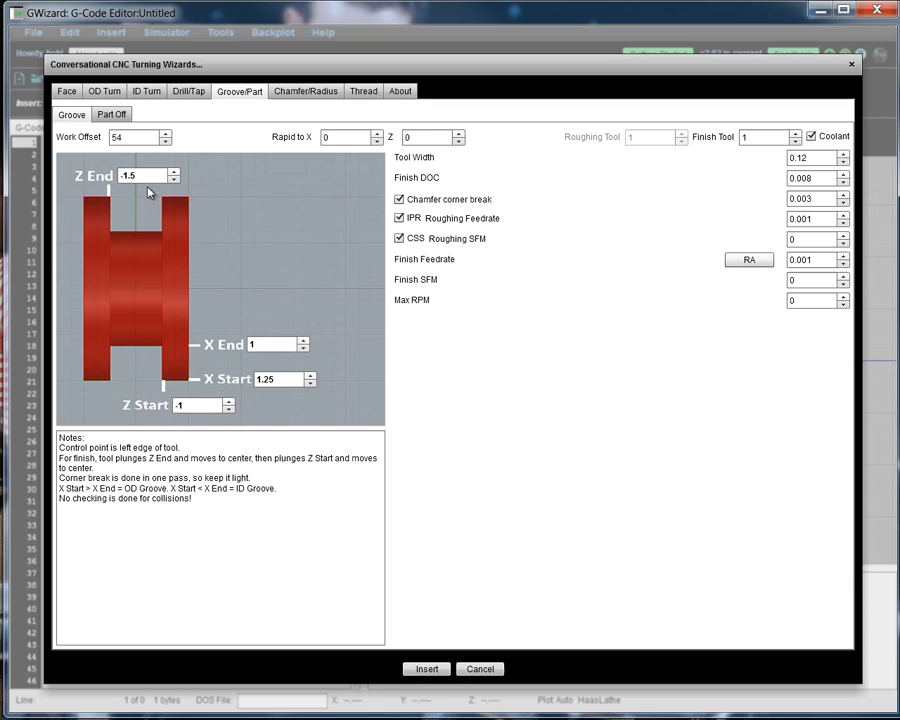
{"action": "mouse_move", "coordinate": [318, 456]}
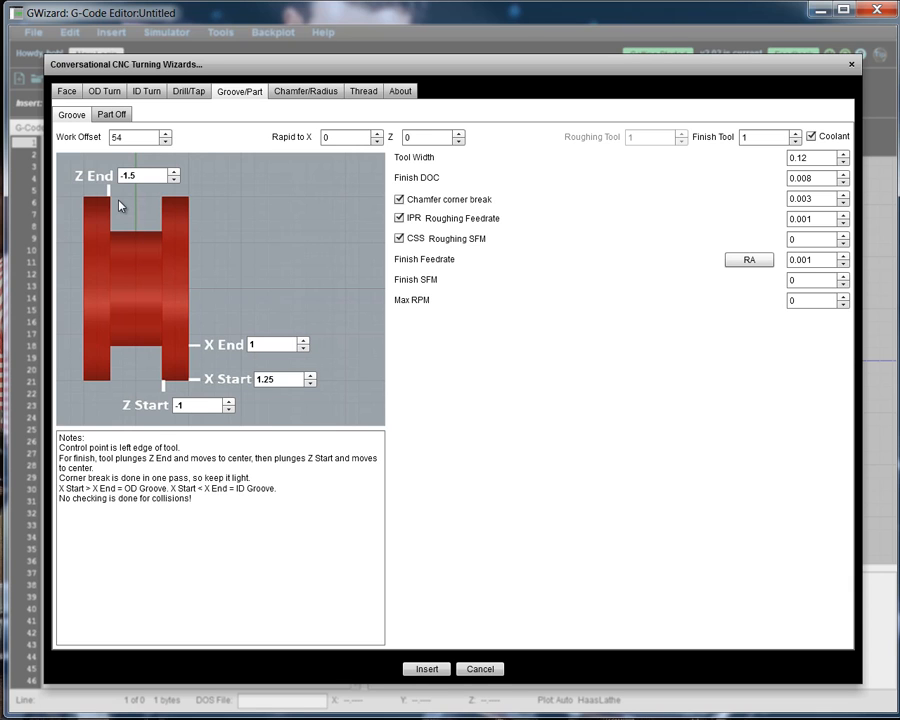
{"action": "mouse_move", "coordinate": [689, 187]}
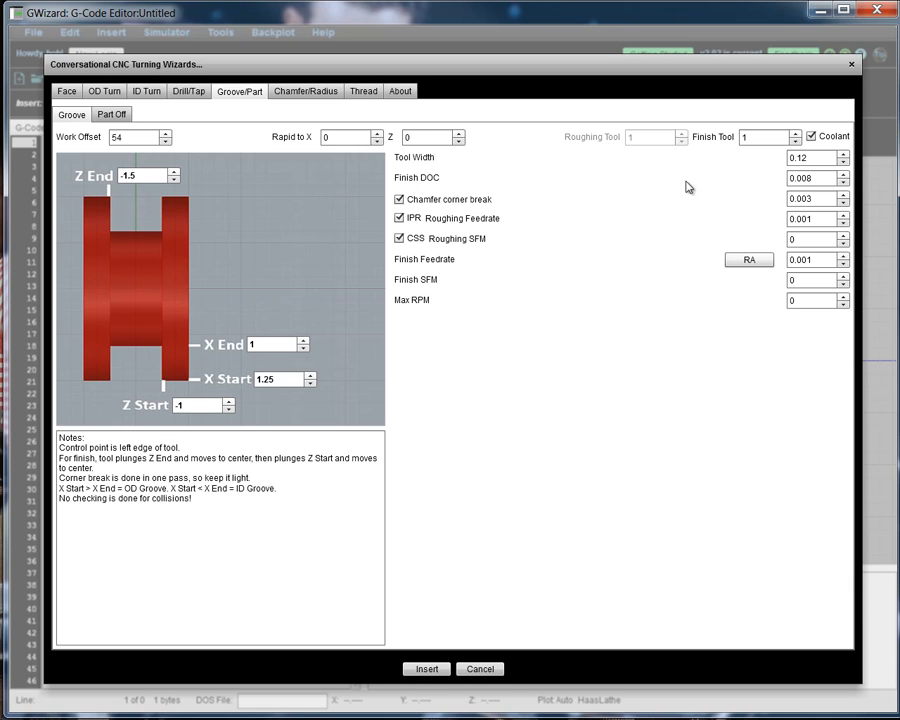
{"action": "mouse_move", "coordinate": [445, 184]}
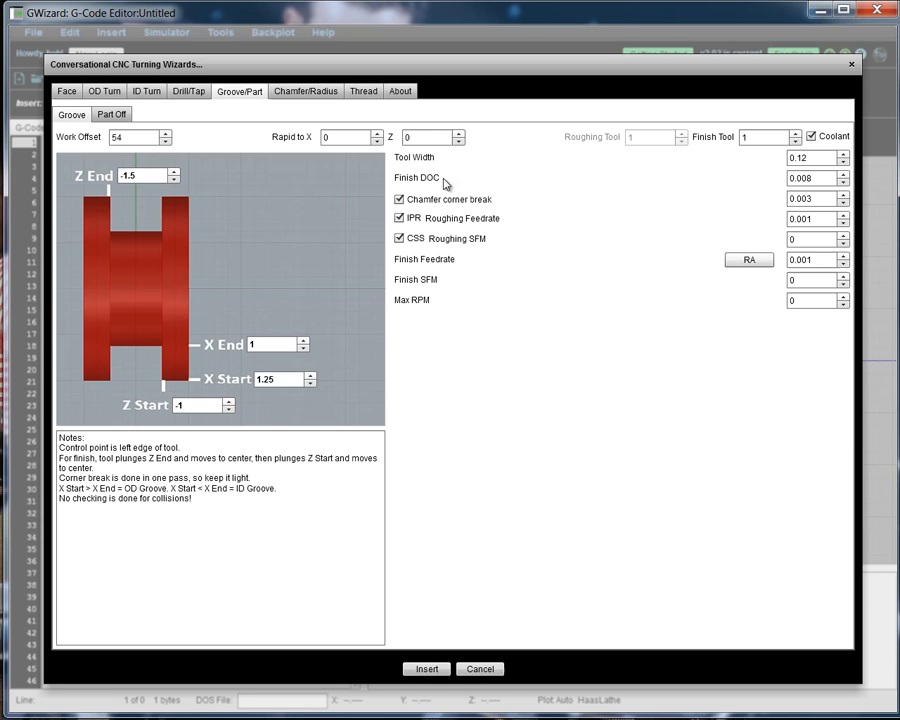
{"action": "mouse_move", "coordinate": [112, 227]}
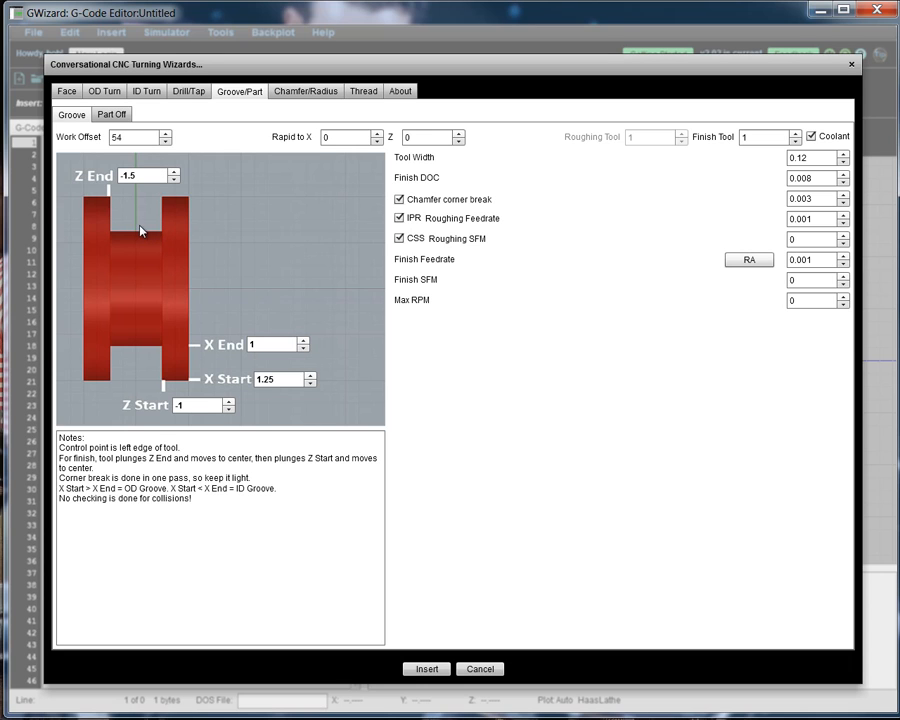
{"action": "mouse_move", "coordinate": [560, 220]}
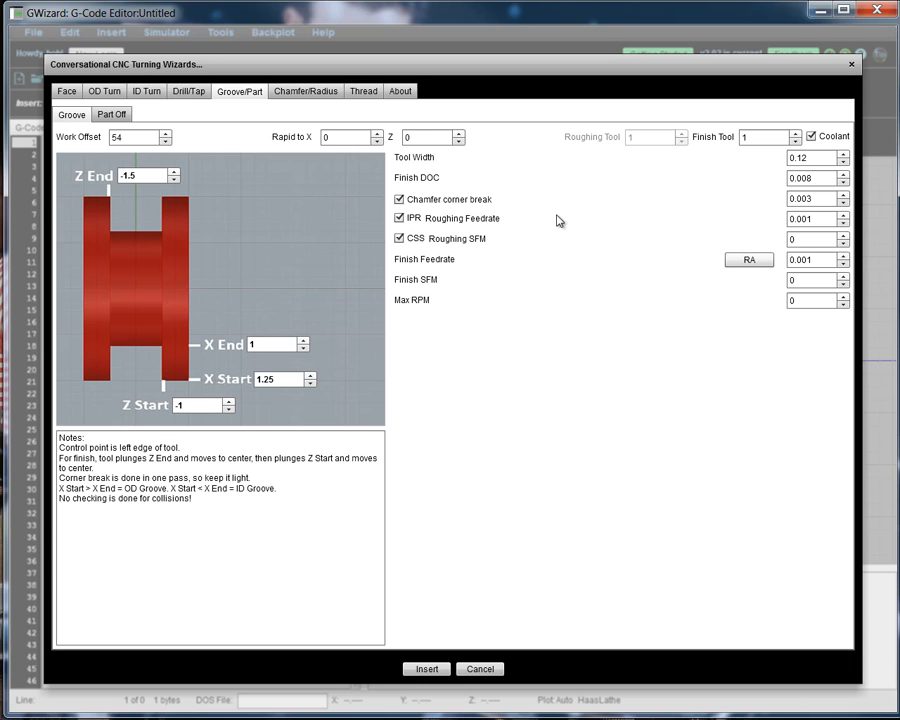
{"action": "mouse_move", "coordinate": [487, 210]}
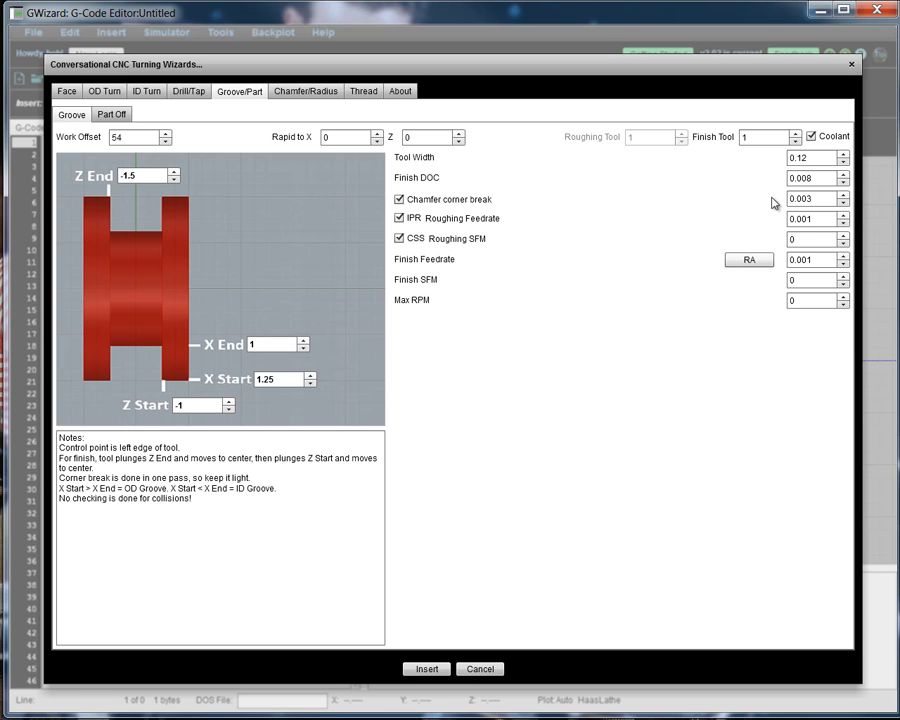
{"action": "mouse_move", "coordinate": [142, 207]}
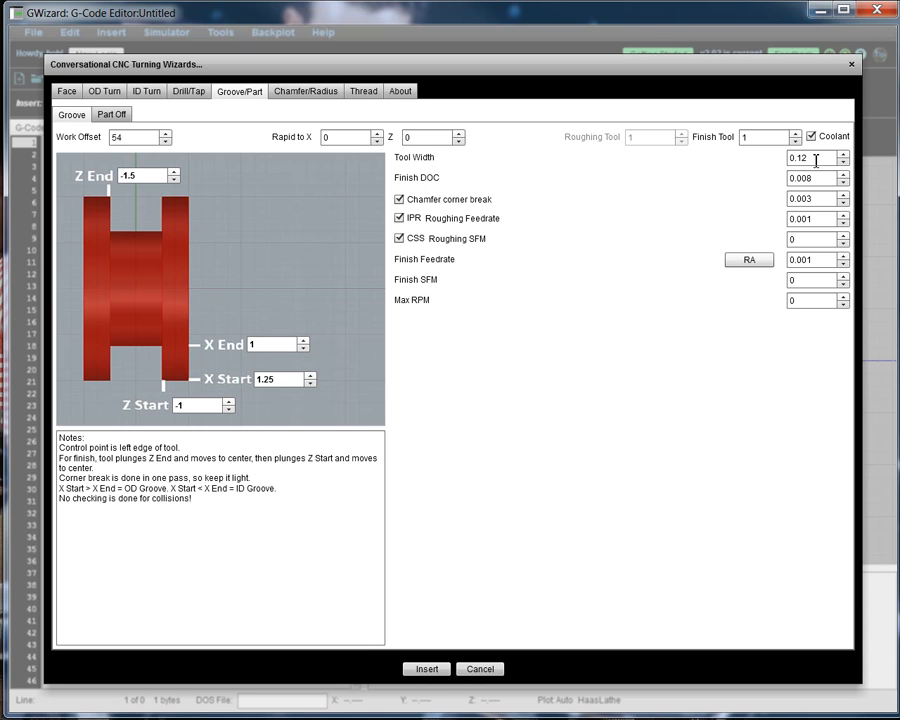
{"action": "mouse_move", "coordinate": [483, 181]}
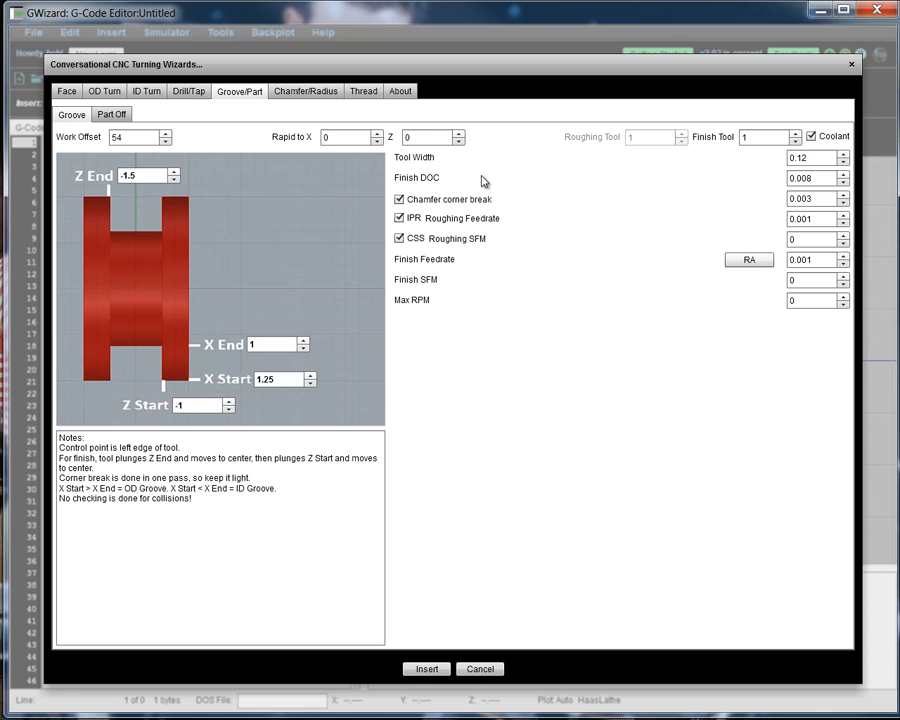
{"action": "mouse_move", "coordinate": [552, 210]}
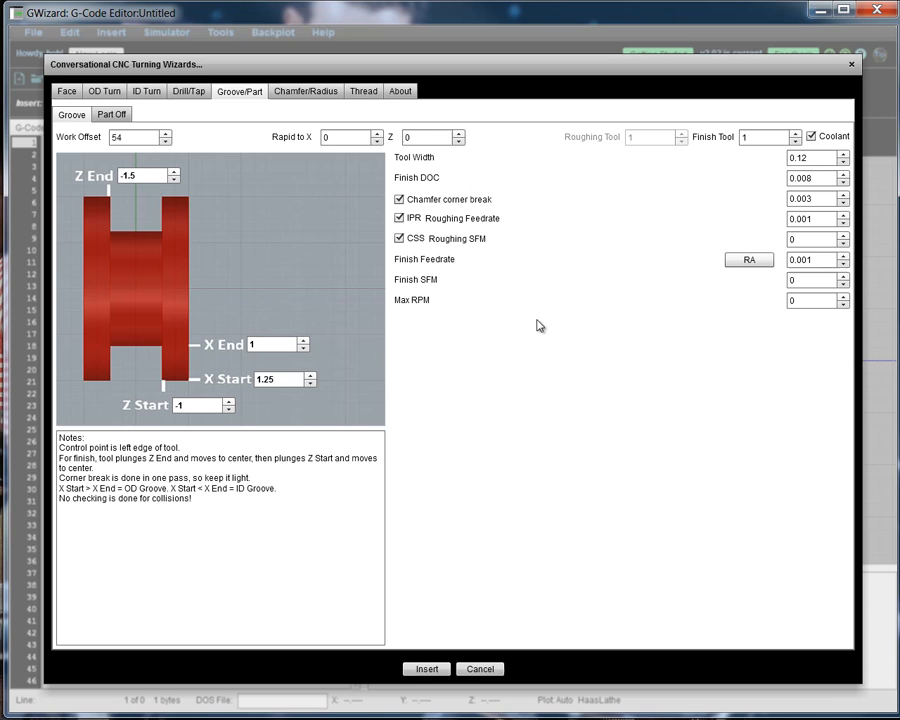
{"action": "mouse_move", "coordinate": [558, 324]}
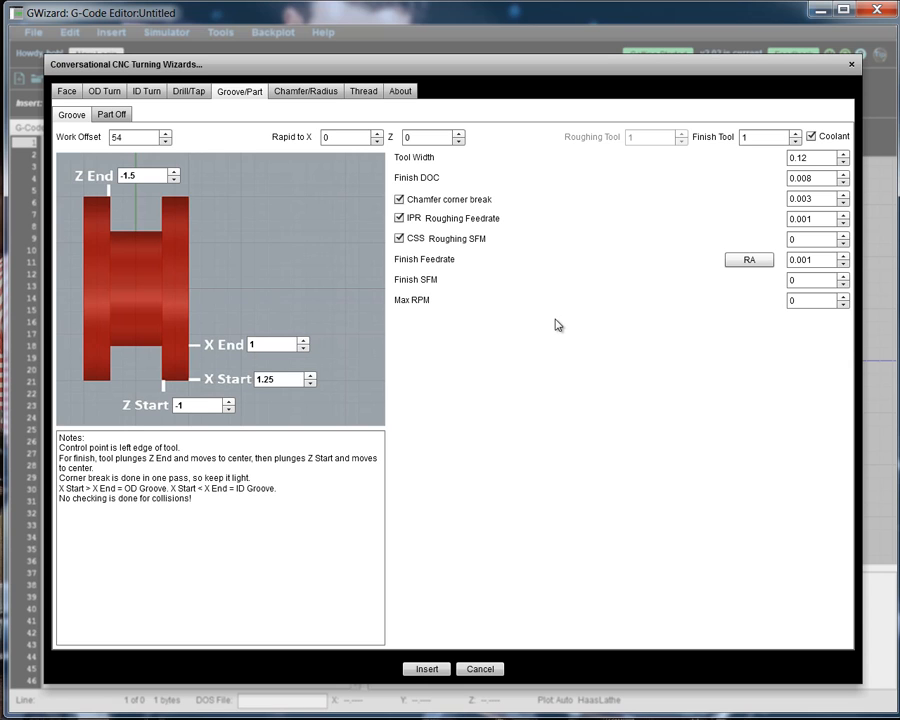
{"action": "mouse_move", "coordinate": [557, 324]}
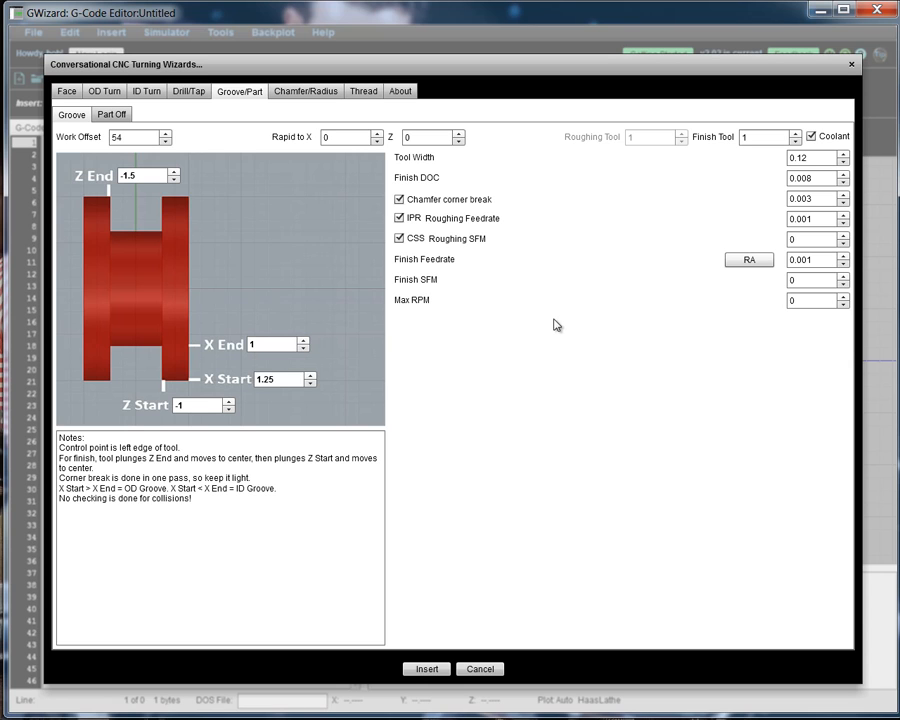
{"action": "mouse_move", "coordinate": [578, 322]}
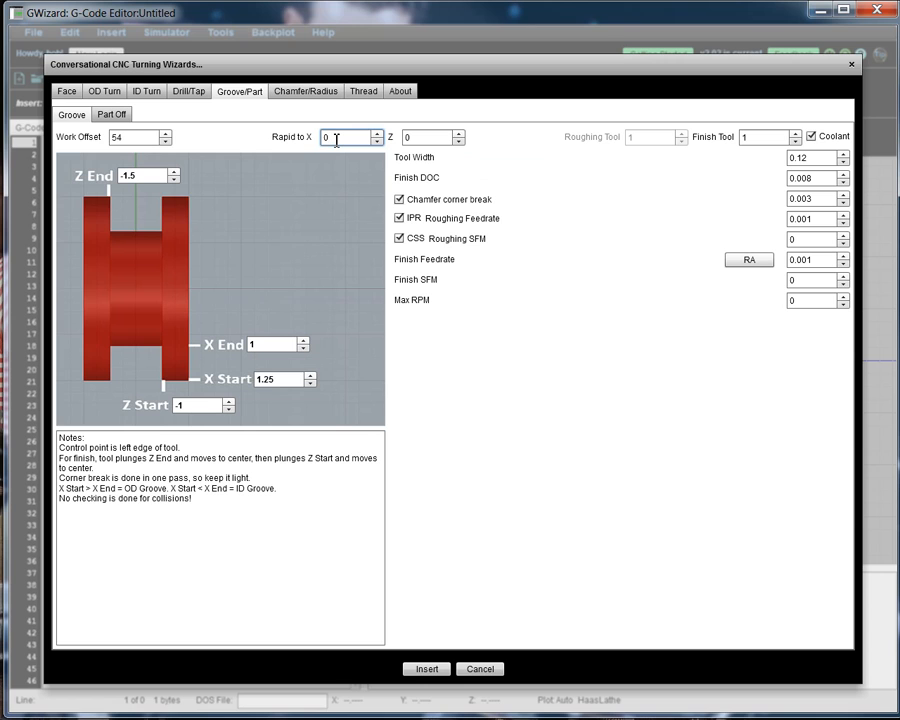
Step: Enter the rapid approach point as Z 0.1 and X 1.35
{"action": "type", "text": "0.1"}
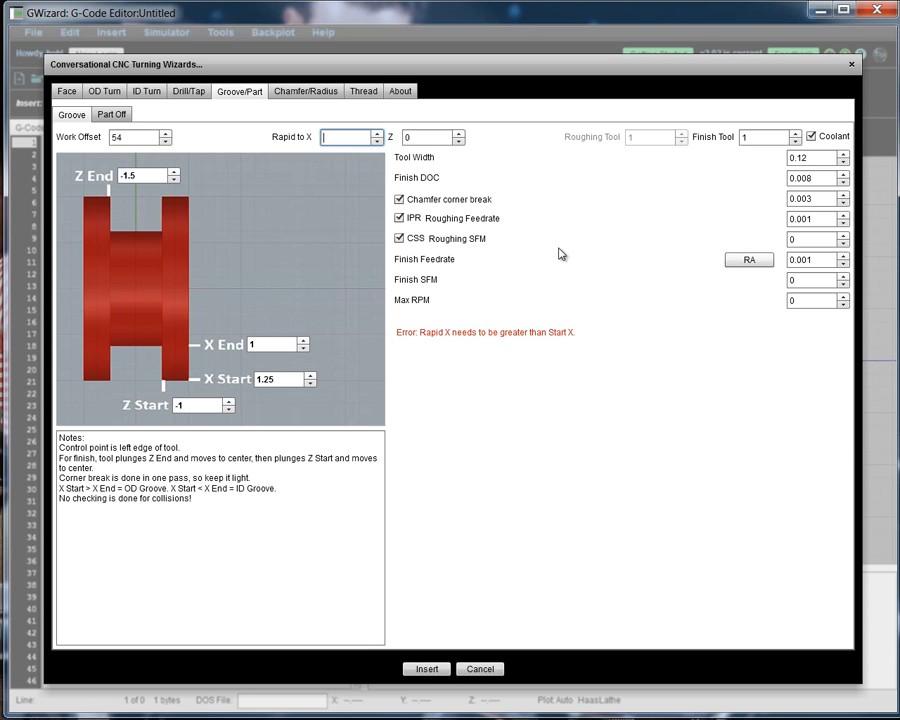
{"action": "type", "text": "1.35"}
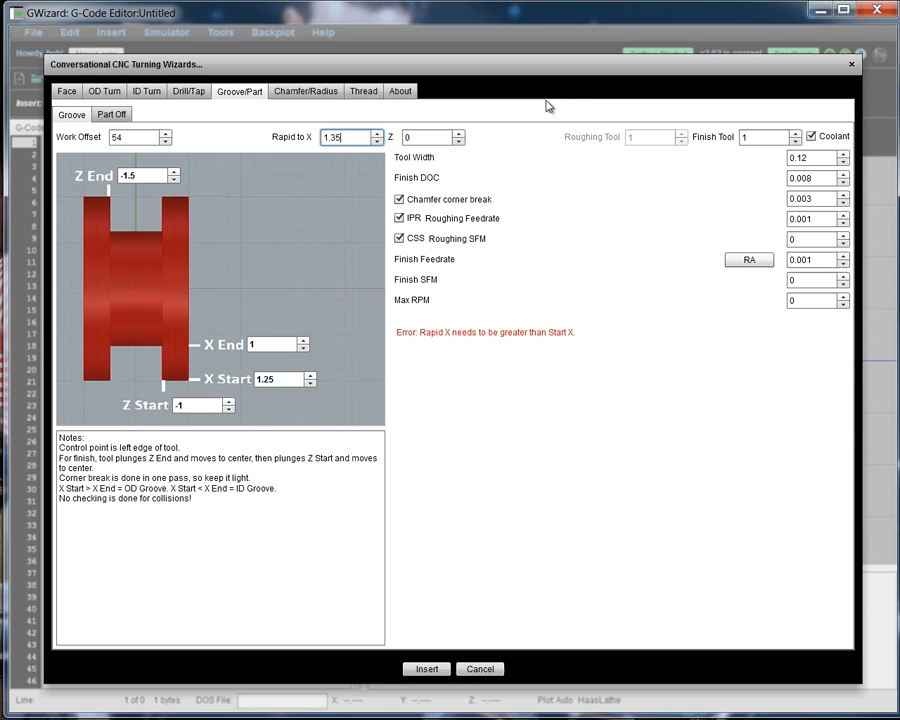
{"action": "mouse_move", "coordinate": [198, 218]}
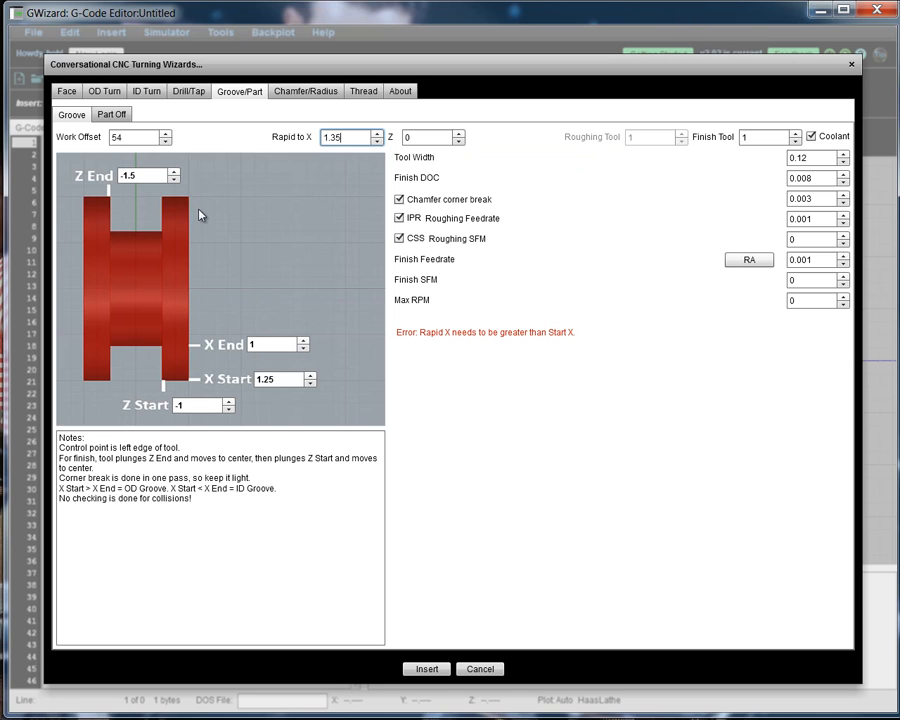
{"action": "mouse_move", "coordinate": [383, 177]}
{"action": "type", "text": ".1"}
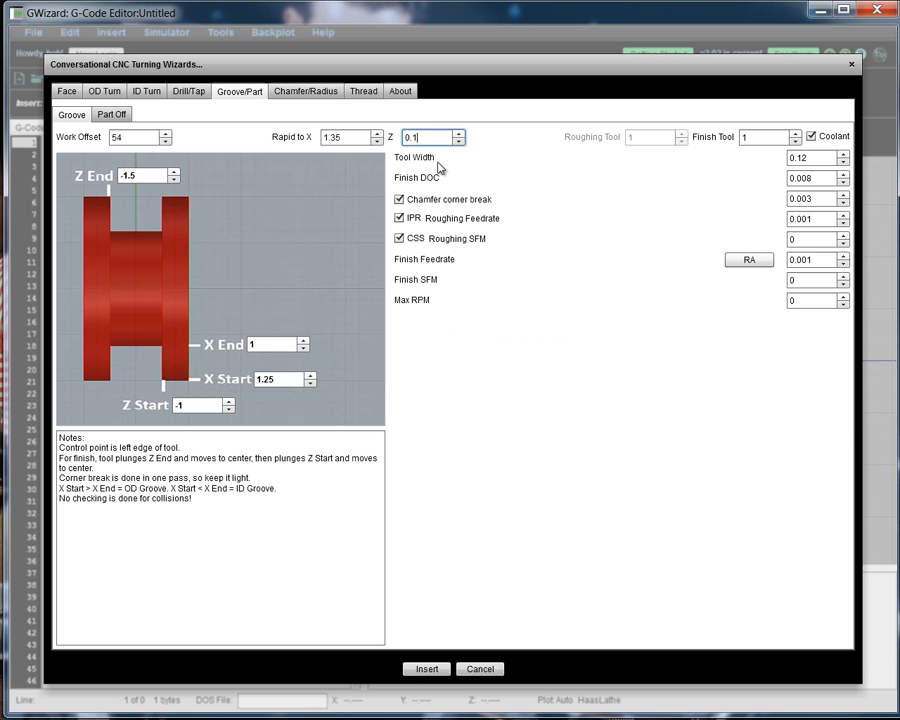
{"action": "mouse_move", "coordinate": [578, 155]}
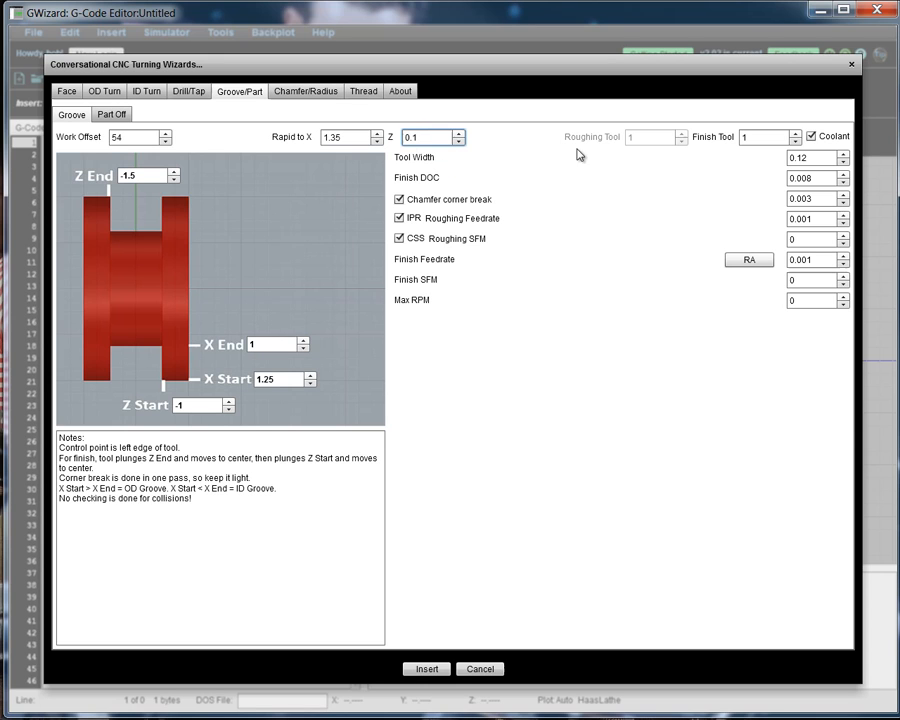
{"action": "mouse_move", "coordinate": [430, 138]}
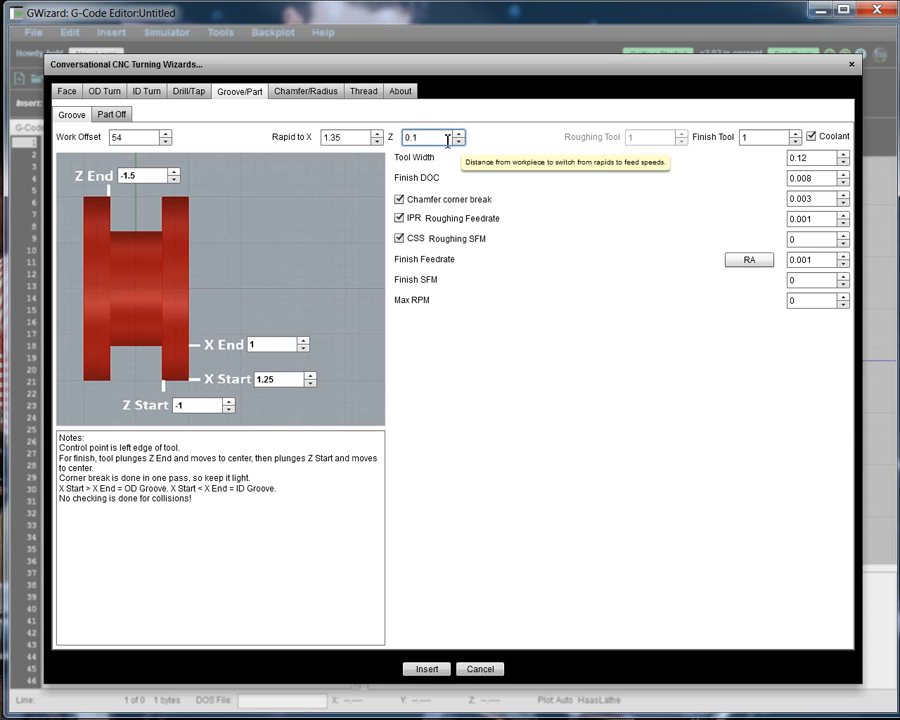
{"action": "mouse_move", "coordinate": [465, 227]}
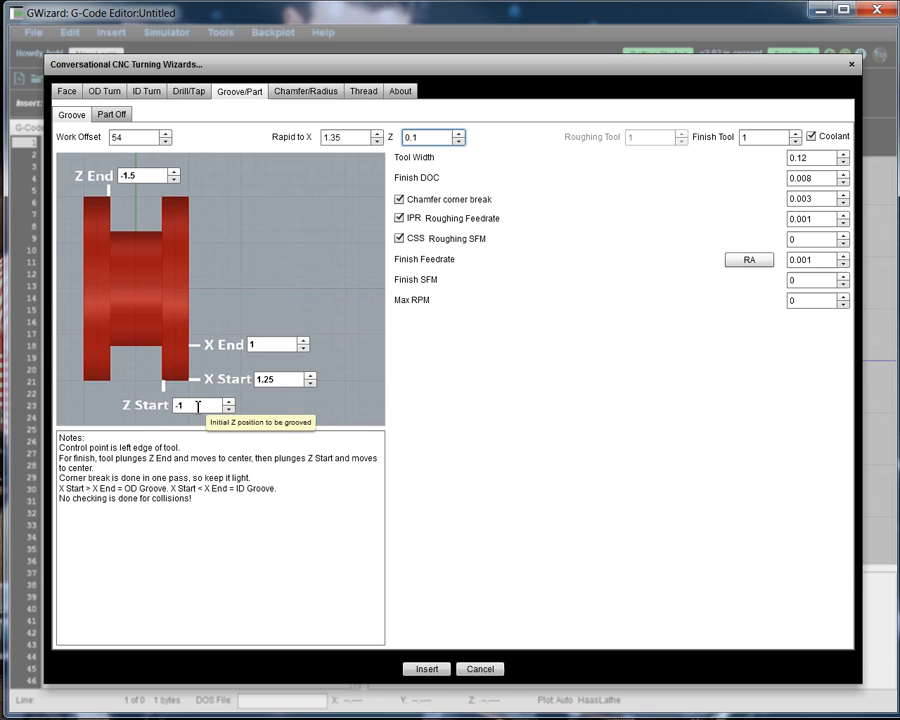
{"action": "mouse_move", "coordinate": [417, 573]}
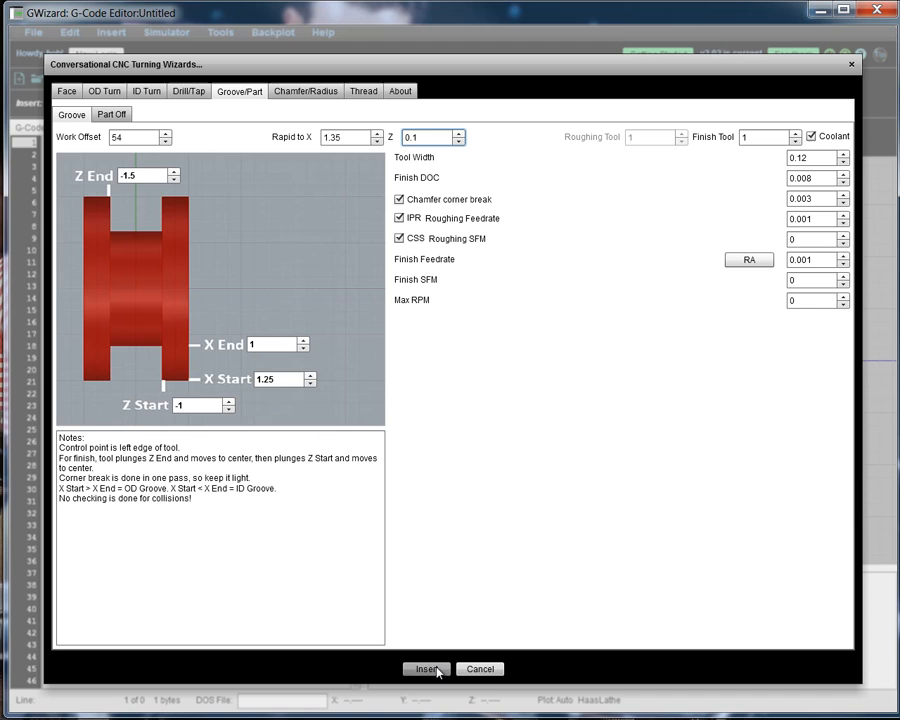
Step: Insert the generated grooving G-code into the editor with its backplot drawn
{"action": "left_click", "coordinate": [427, 669]}
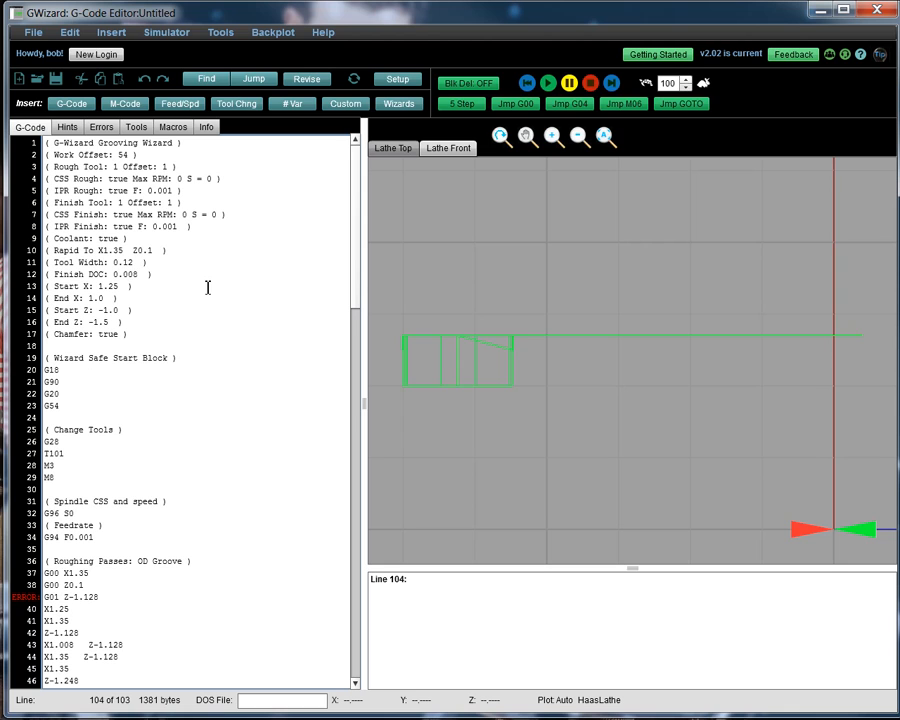
{"action": "mouse_move", "coordinate": [267, 216]}
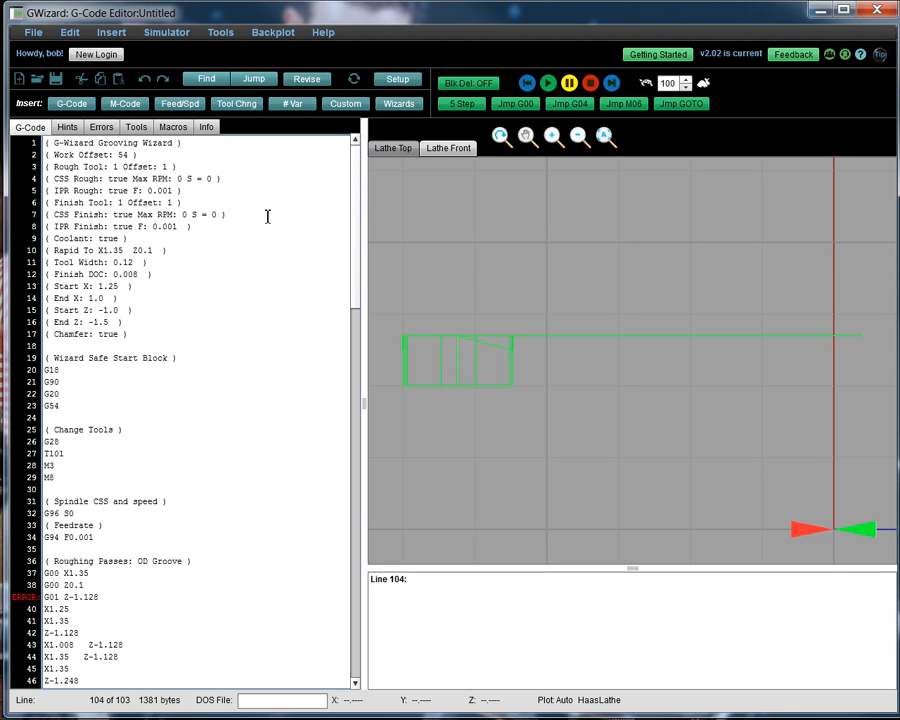
{"action": "mouse_move", "coordinate": [550, 174]}
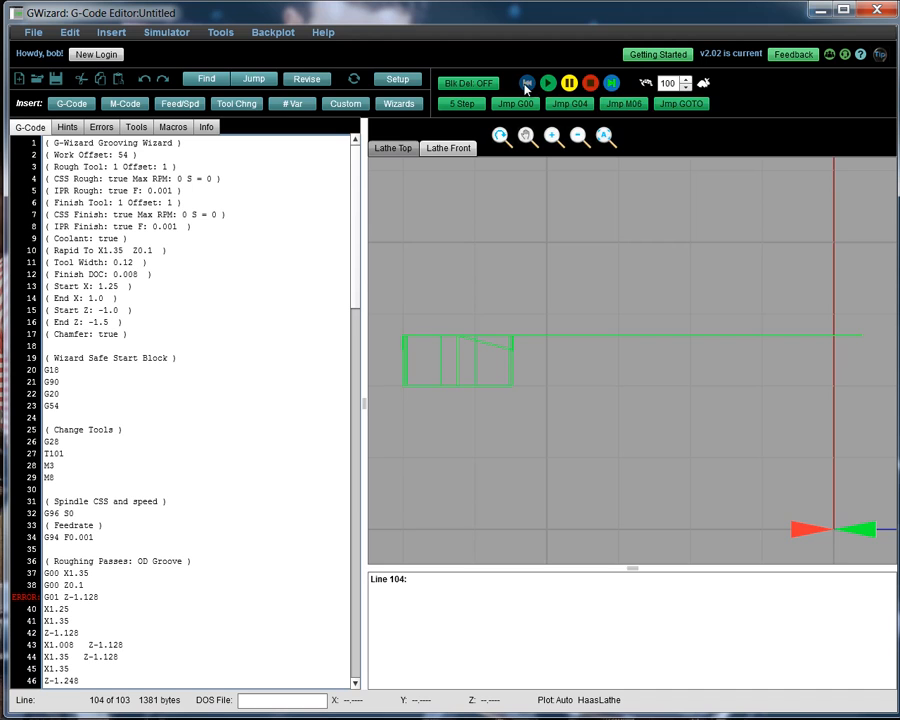
Step: Rewind the simulation and step through the roughing plunges to line 57
{"action": "left_click", "coordinate": [527, 83]}
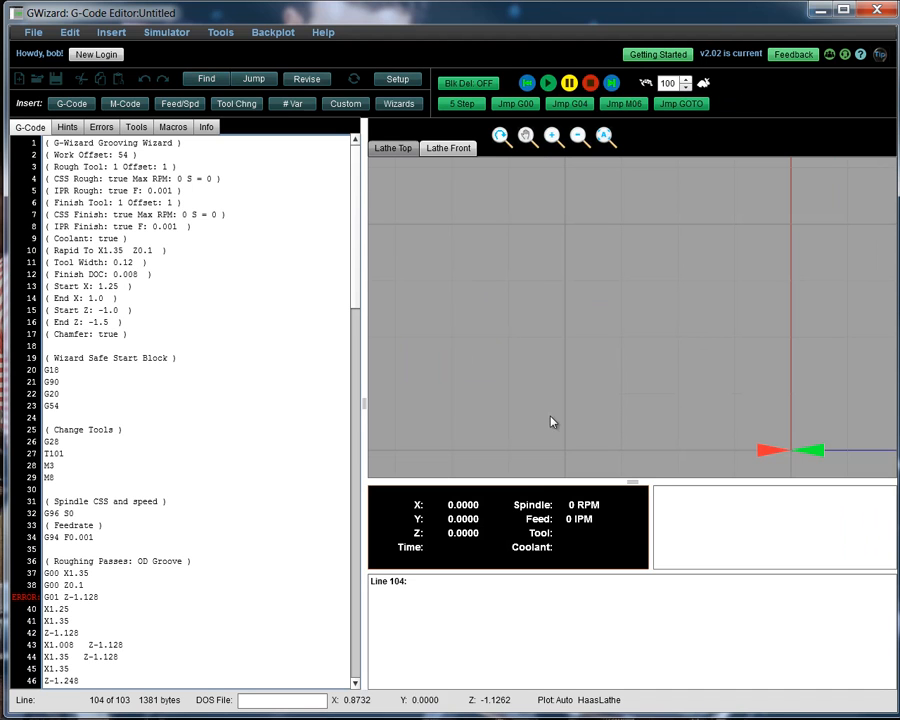
{"action": "mouse_move", "coordinate": [517, 555]}
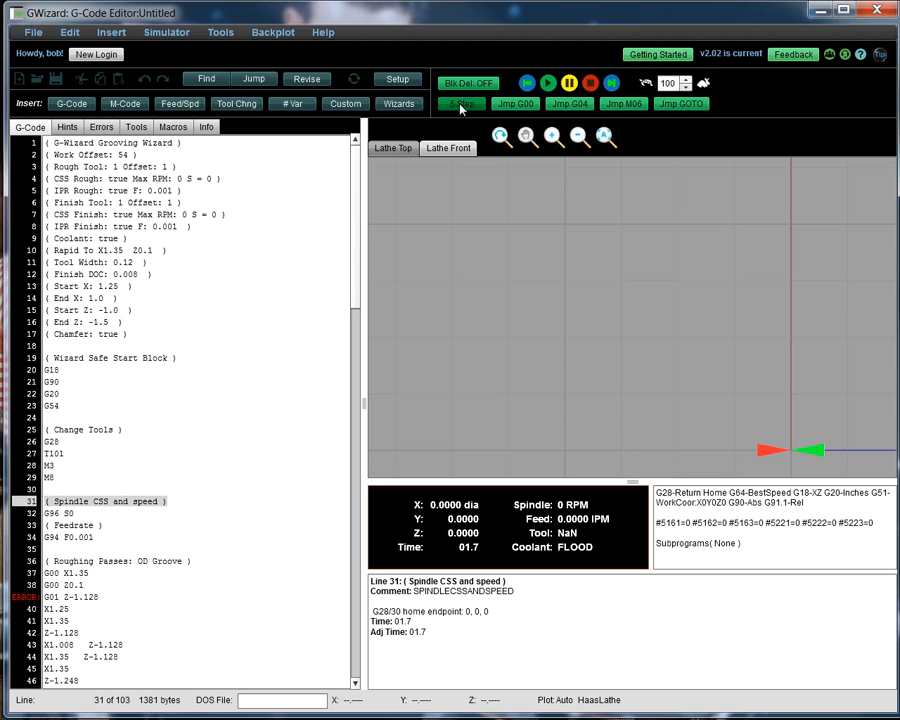
{"action": "left_click", "coordinate": [461, 104]}
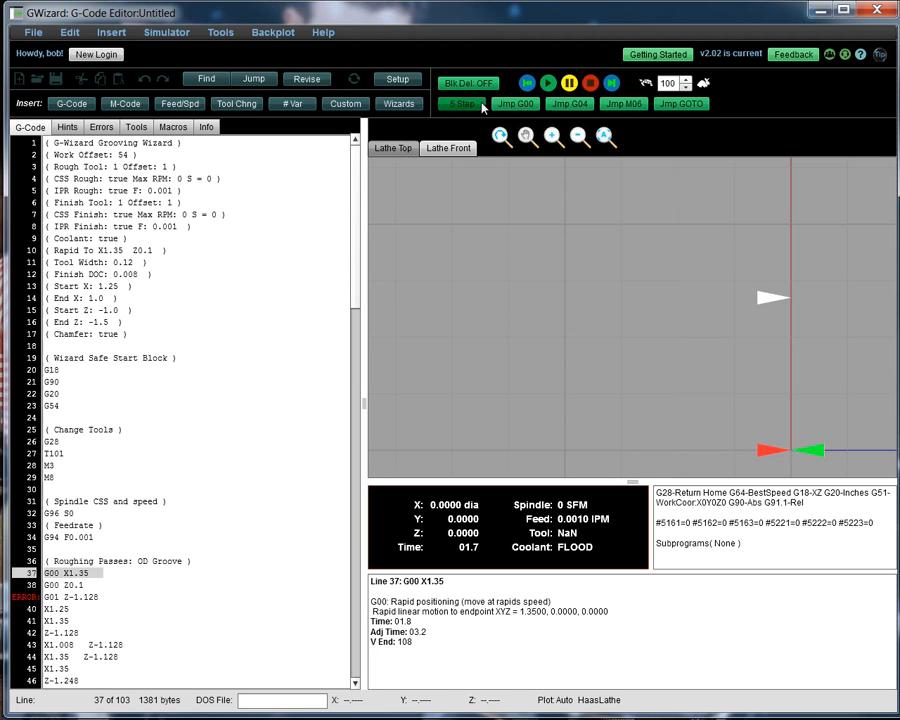
{"action": "left_click", "coordinate": [547, 83]}
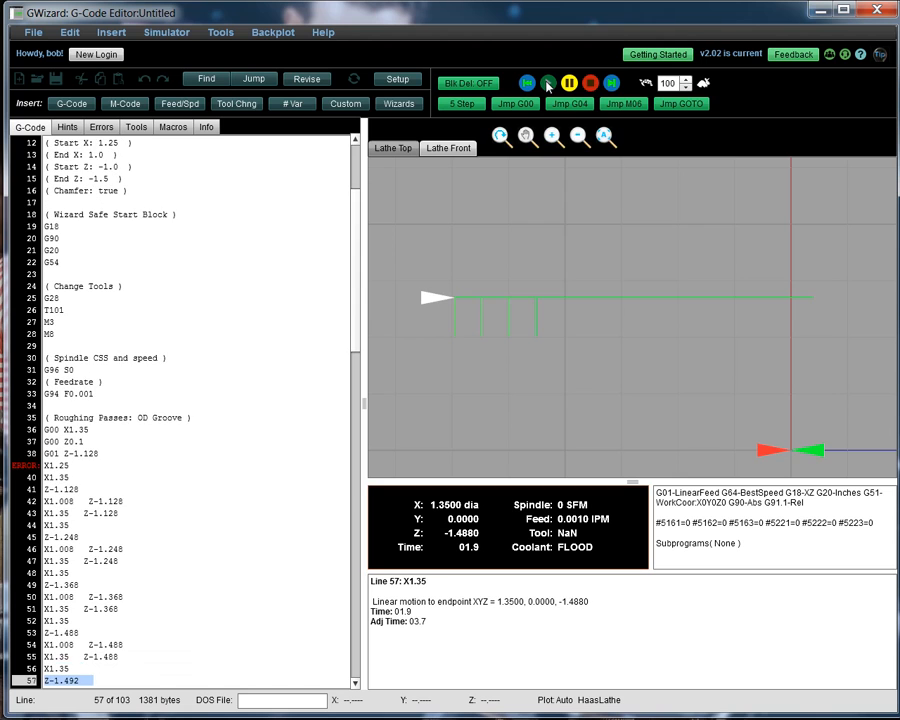
Step: Step the simulation into finishing, past the left-edge plunge to line 76
{"action": "left_click", "coordinate": [461, 104]}
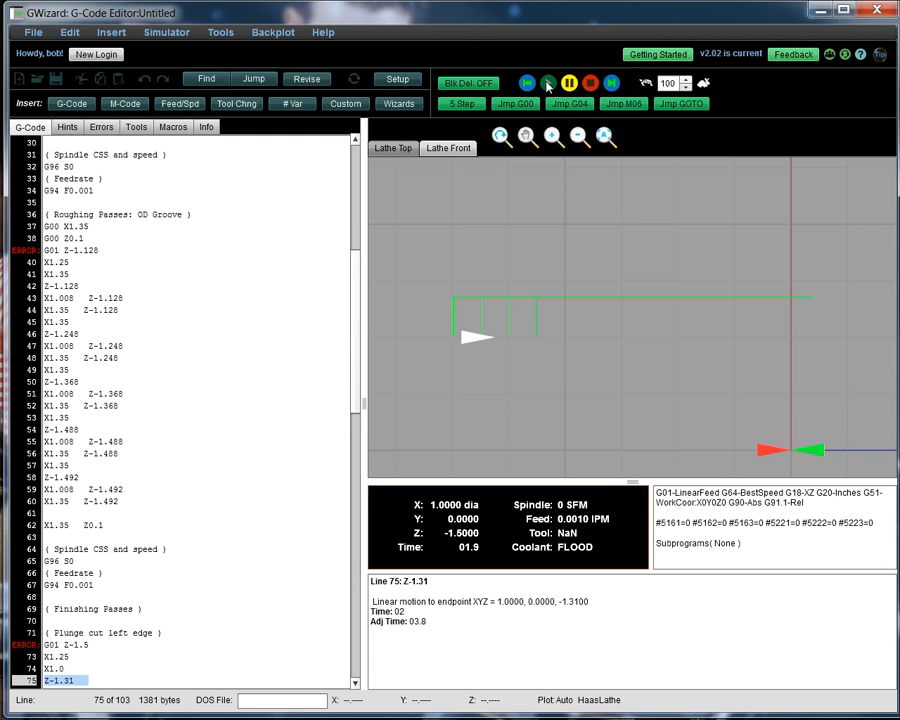
{"action": "left_click", "coordinate": [547, 83]}
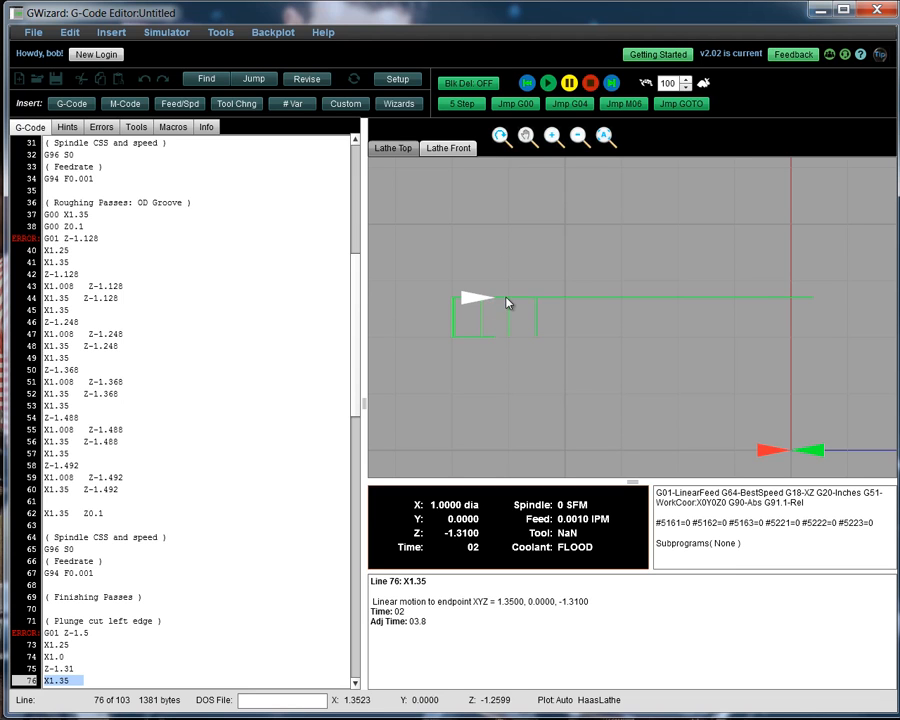
Step: Step through the right-edge plunge and both chamfer passes, retracting to Z0.1 at line 97
{"action": "left_click", "coordinate": [527, 83]}
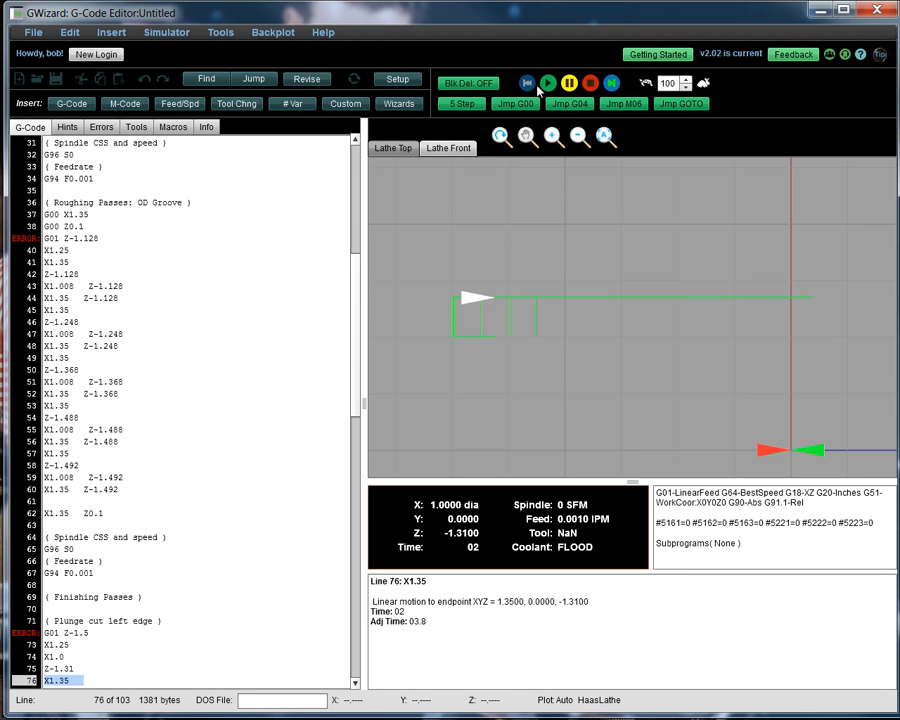
{"action": "left_click", "coordinate": [546, 83]}
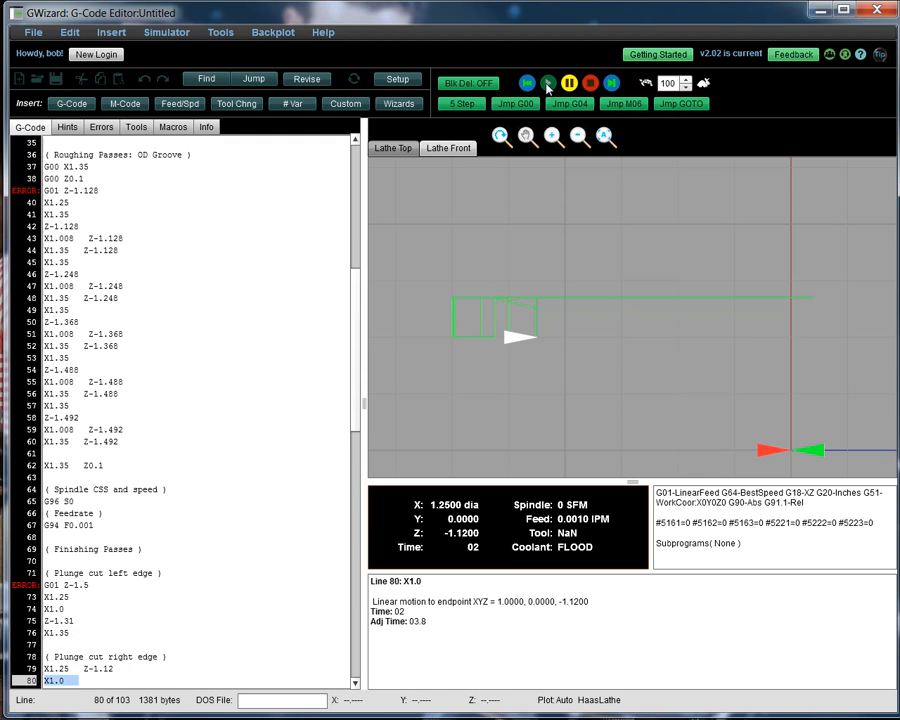
{"action": "left_click", "coordinate": [461, 103]}
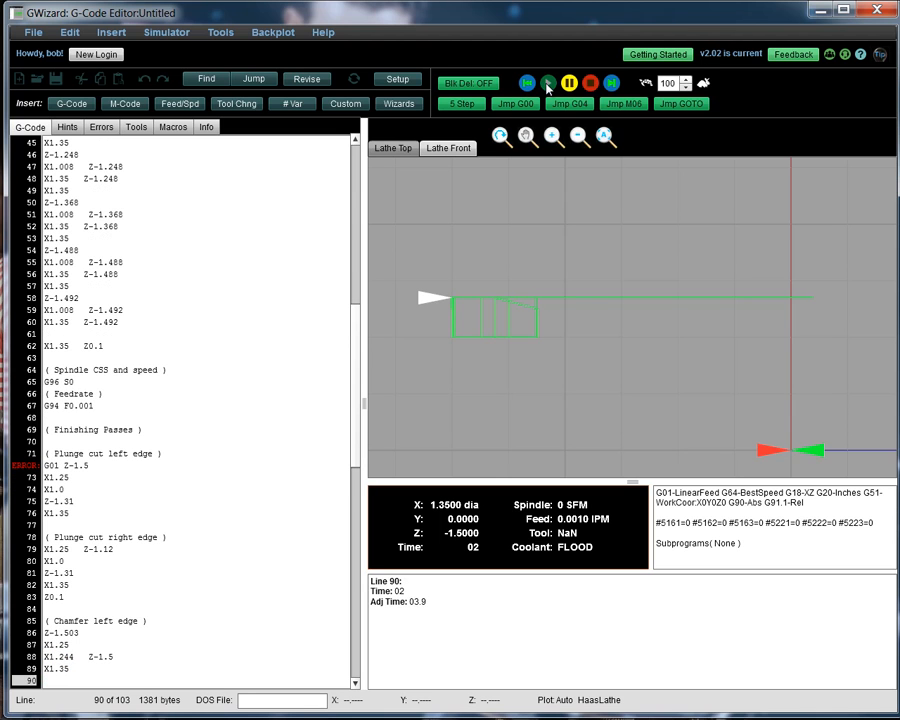
{"action": "left_click", "coordinate": [546, 83]}
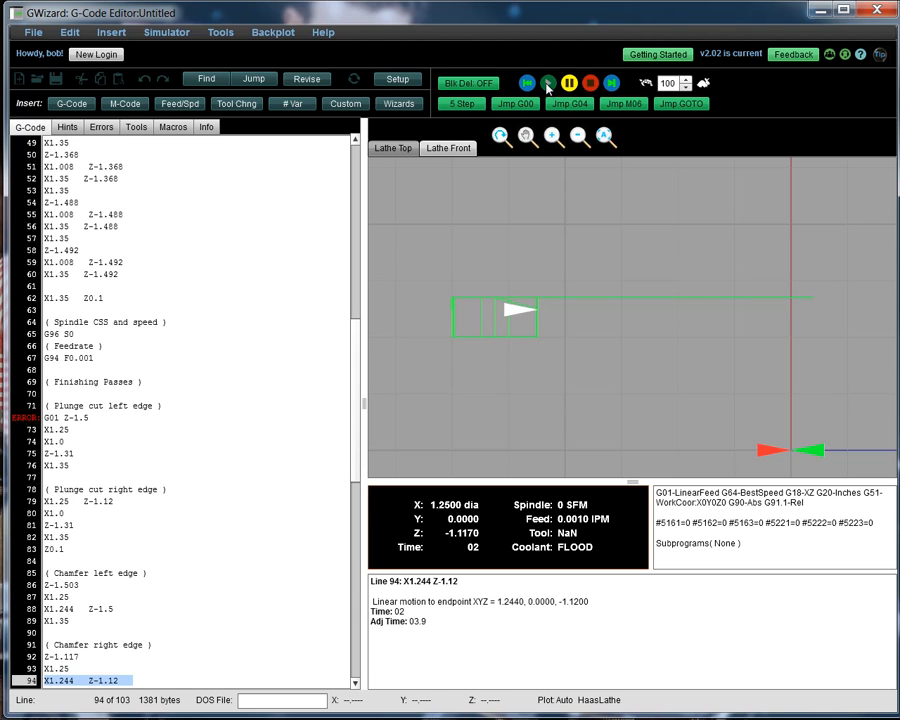
{"action": "left_click", "coordinate": [546, 83]}
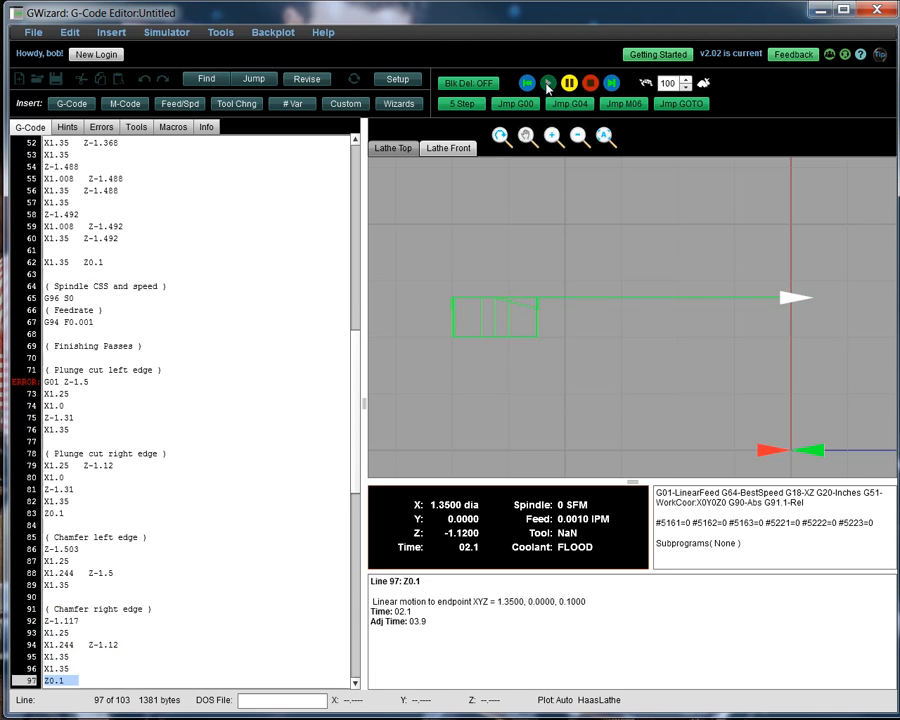